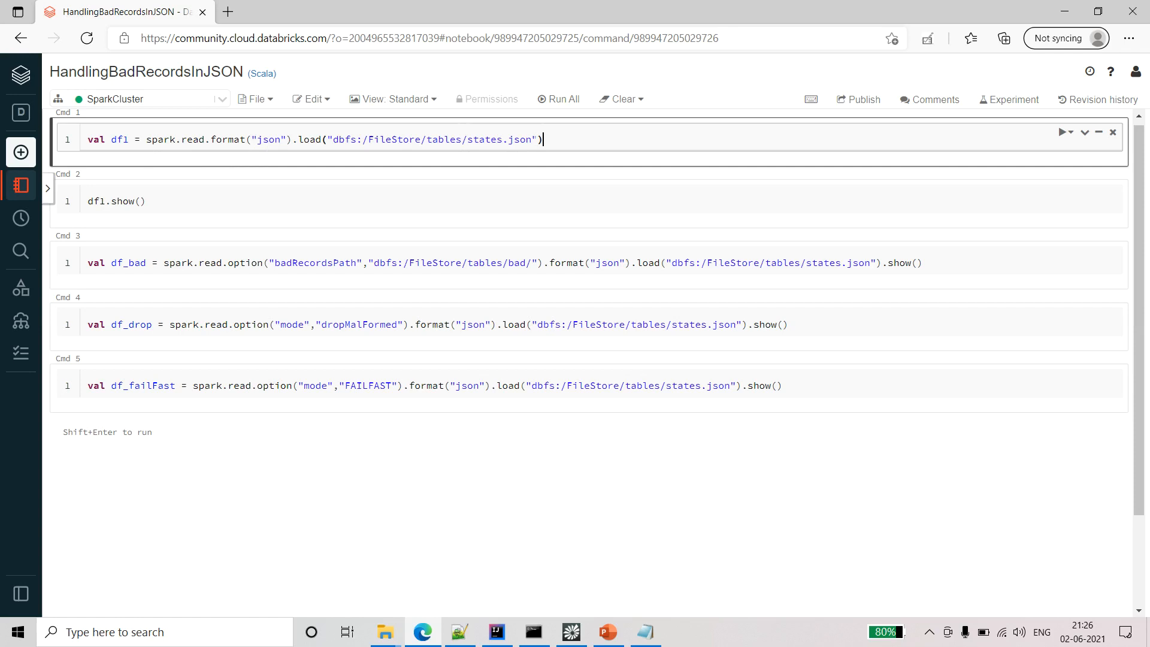
Run the load cell and df1.show() to display the permissive-mode table with the corrupt Telangana record.
key(shift+enter)
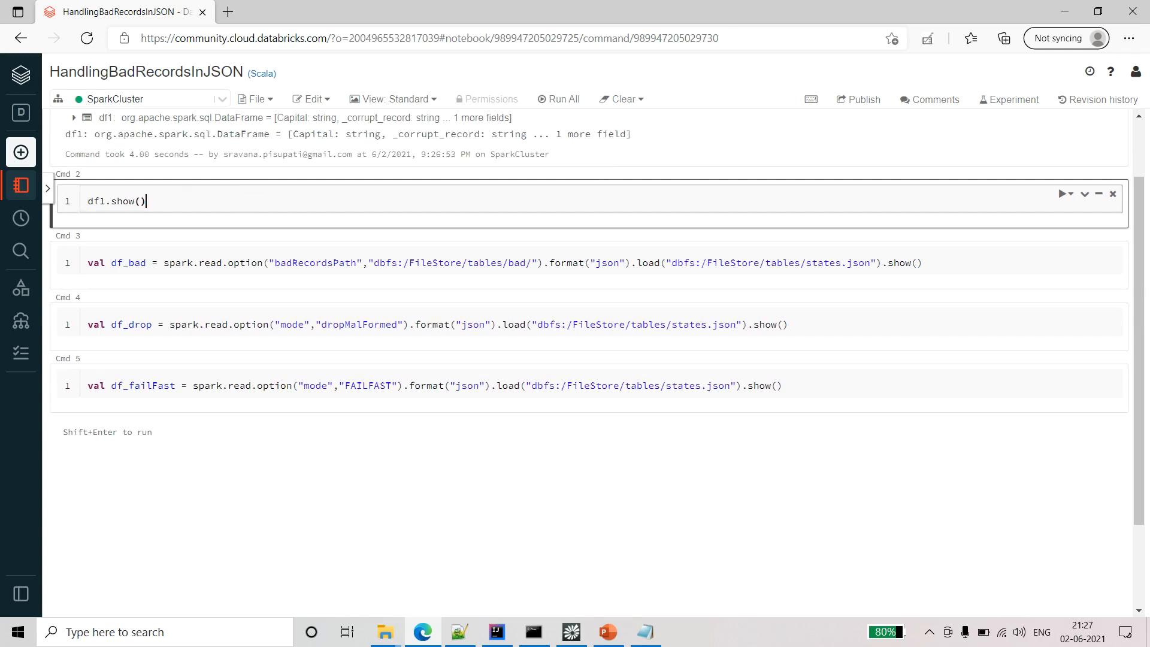
key(Shift+Enter)
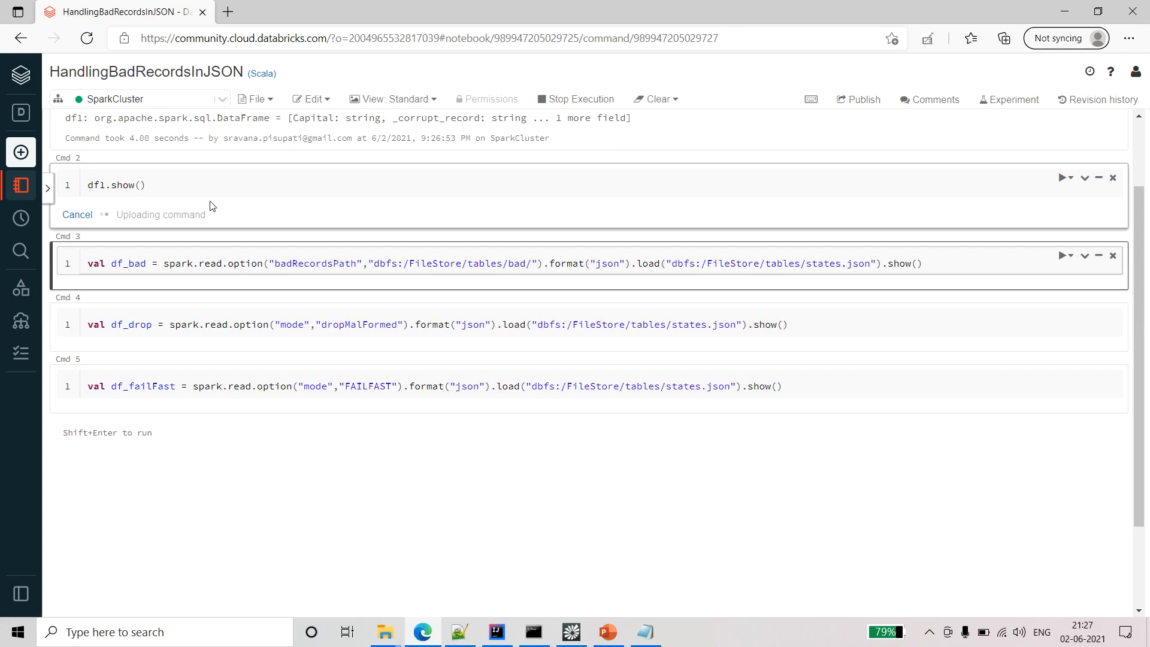
click(1063, 177)
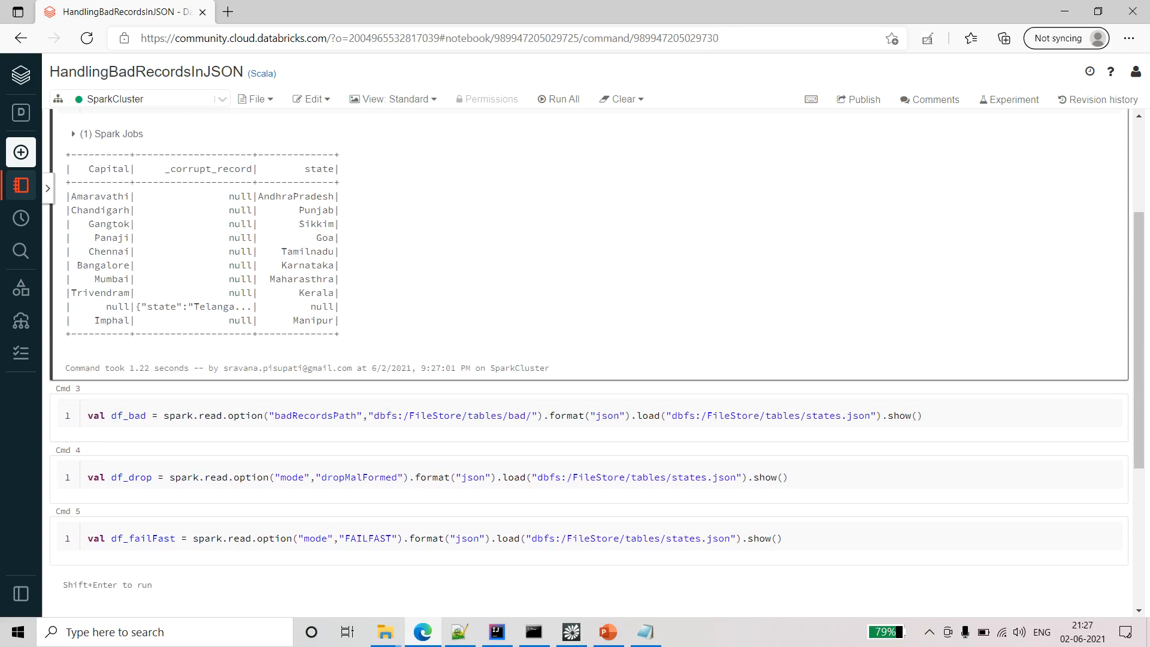
scroll(down, 3)
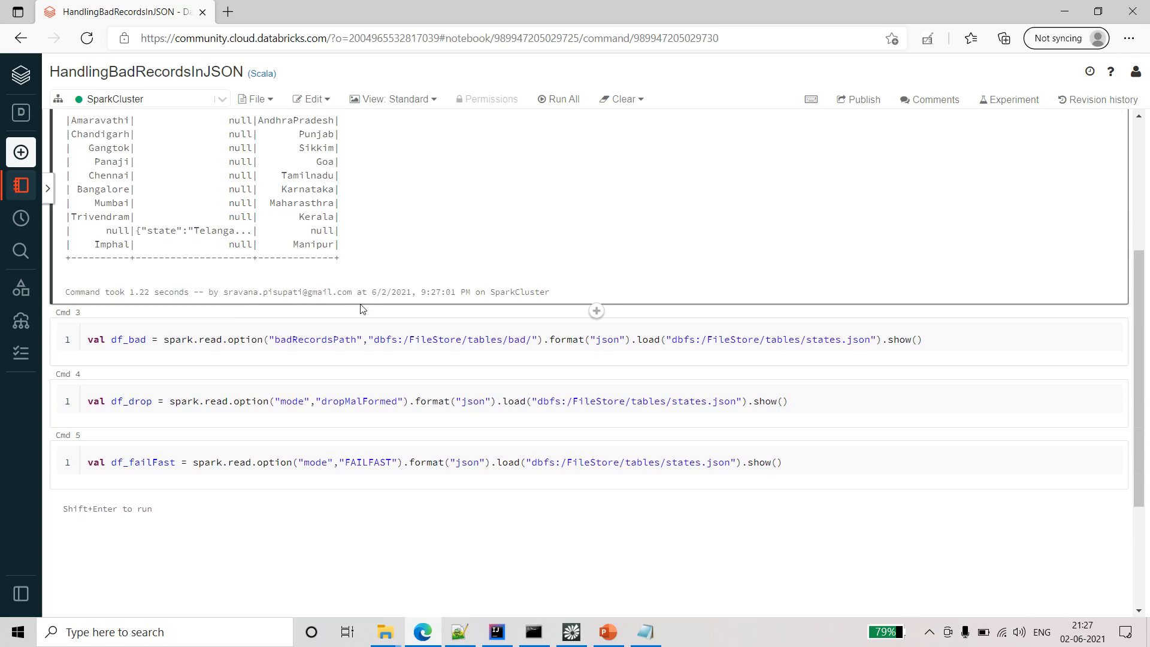
Review the badRecordsPath option and its bad records folder path in Cmd 3 before running it.
click(330, 338)
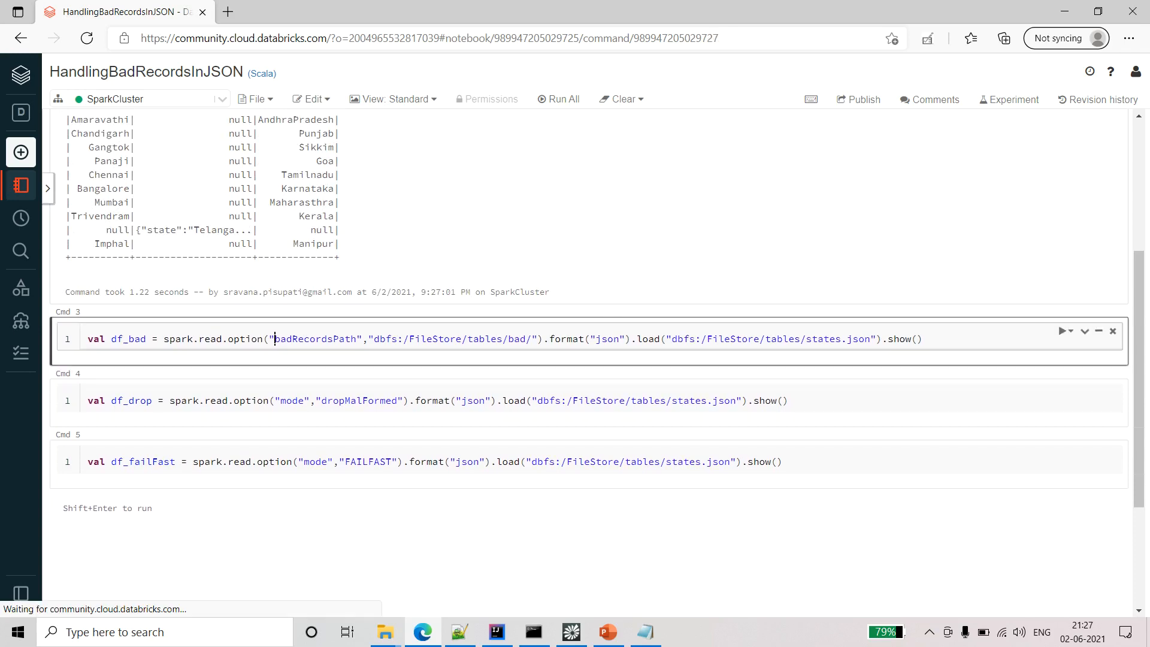
double_click(312, 339)
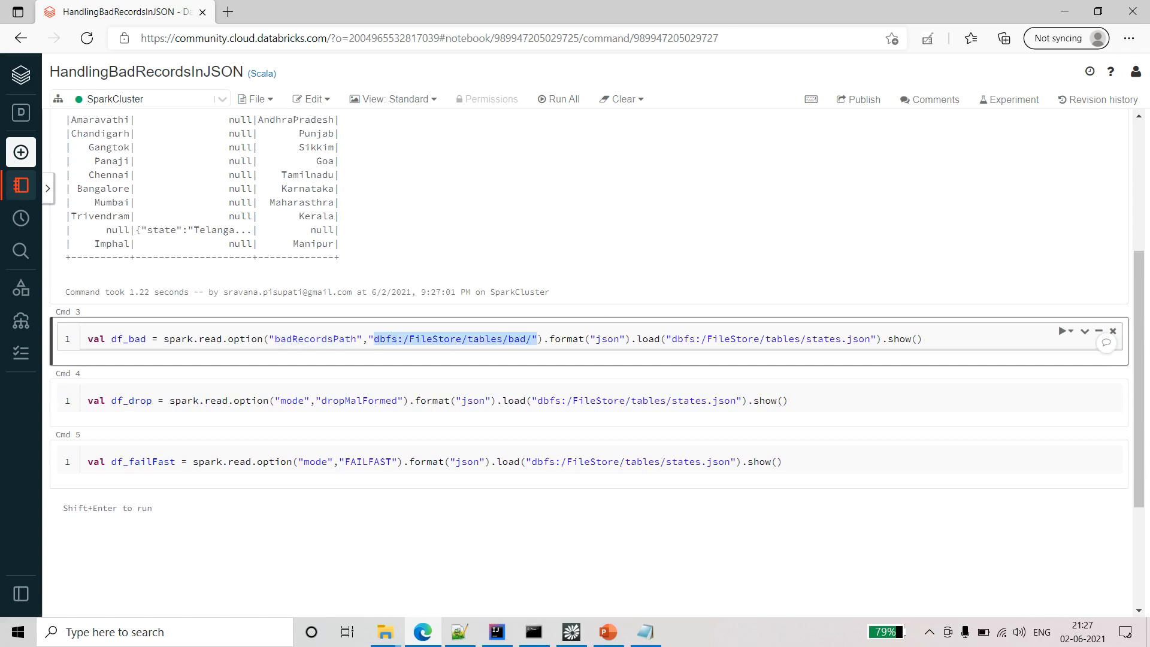
click(546, 337)
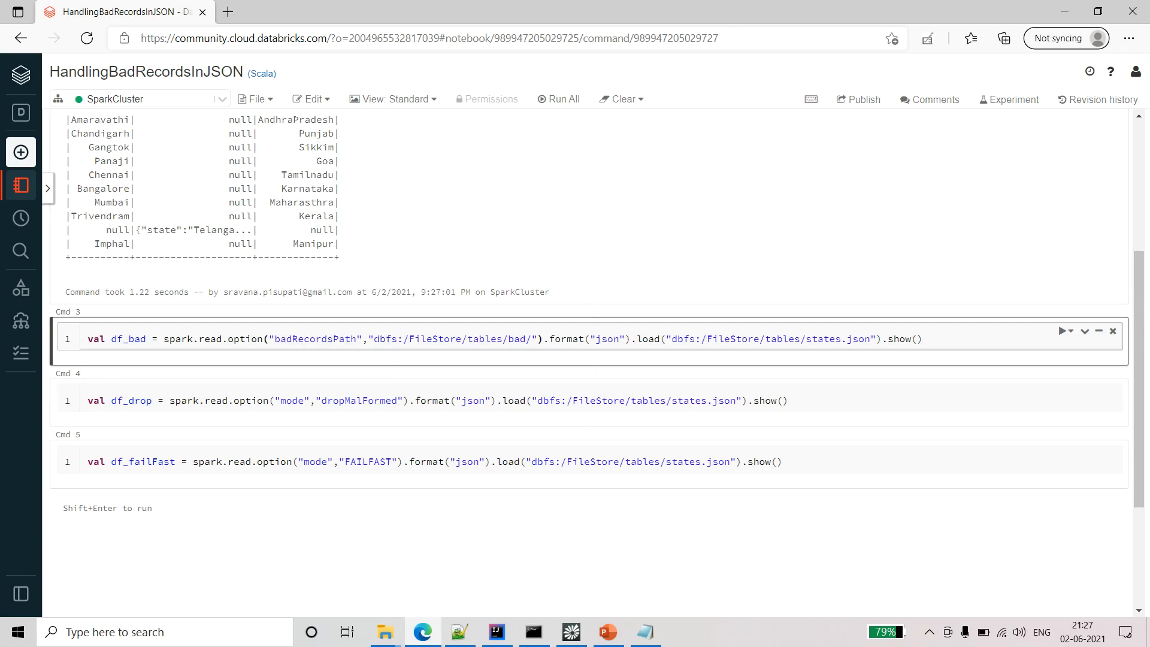
double_click(452, 339)
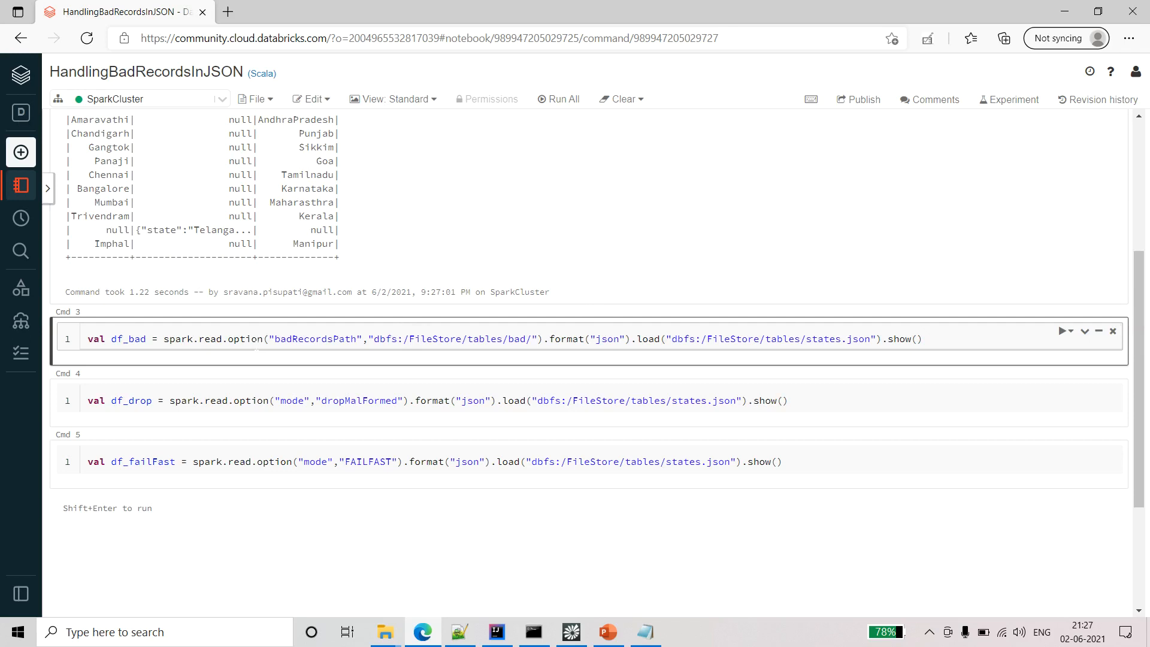
mouse_move(171, 368)
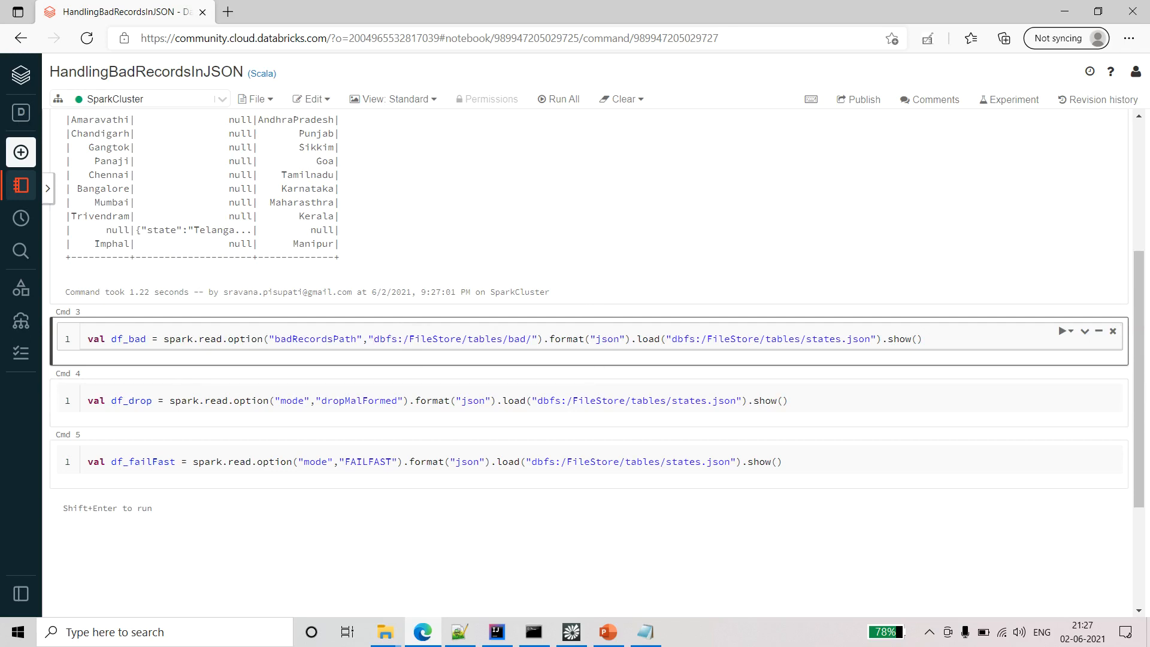
double_click(312, 338)
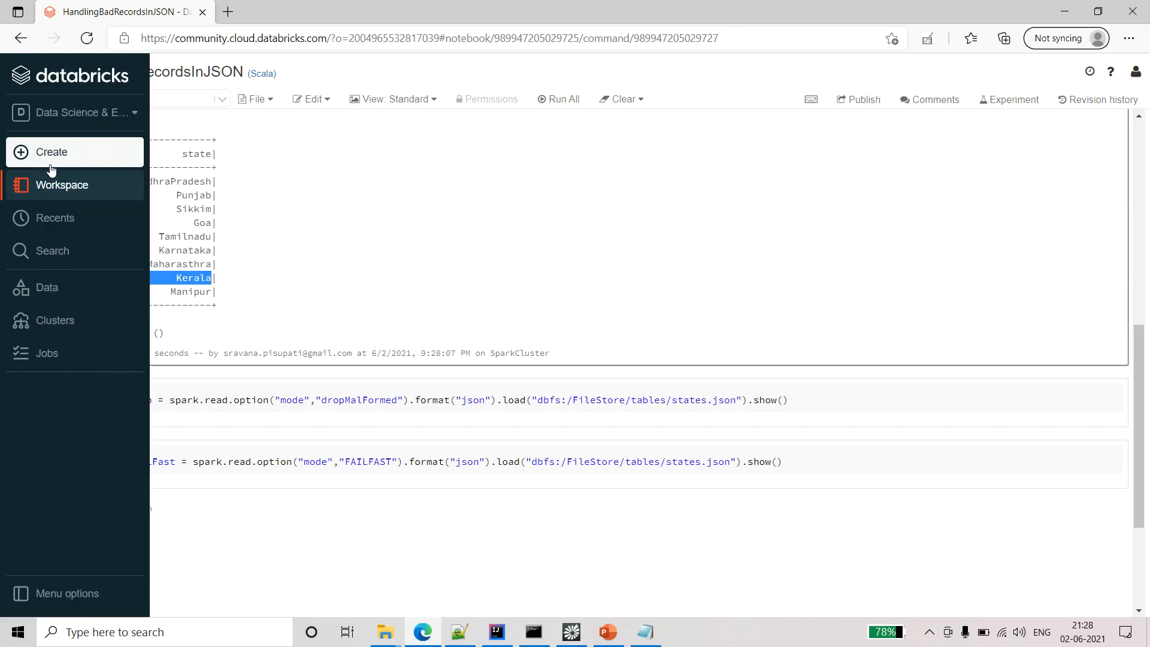
Reach the DBFS file browser via Create > Table.
click(62, 184)
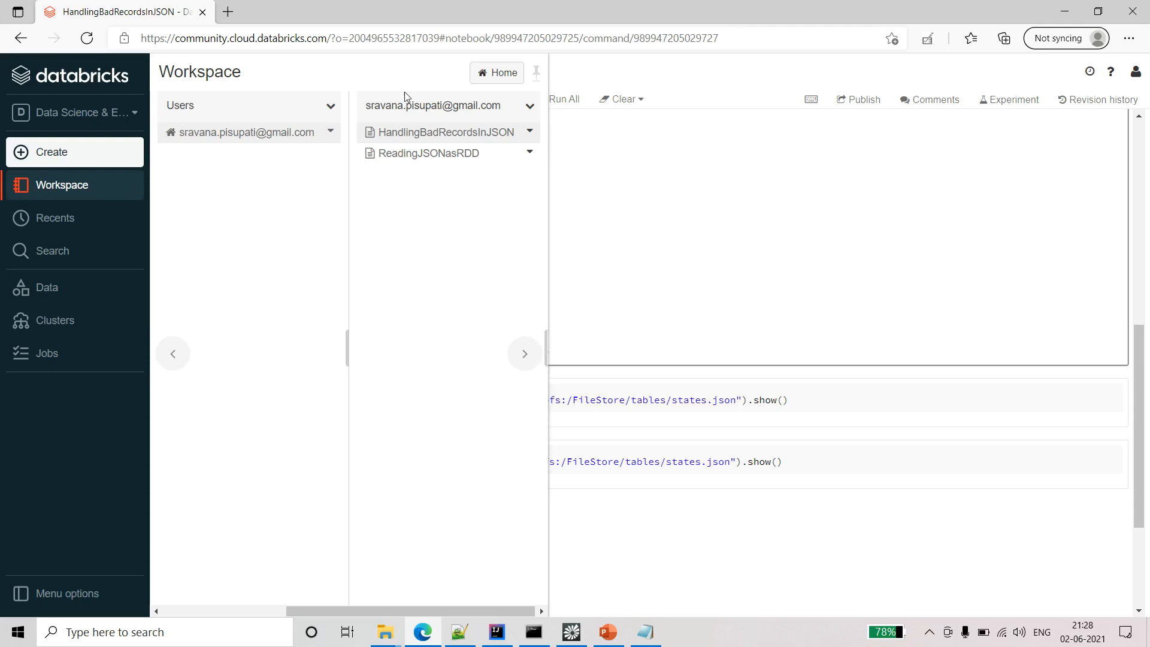
click(51, 152)
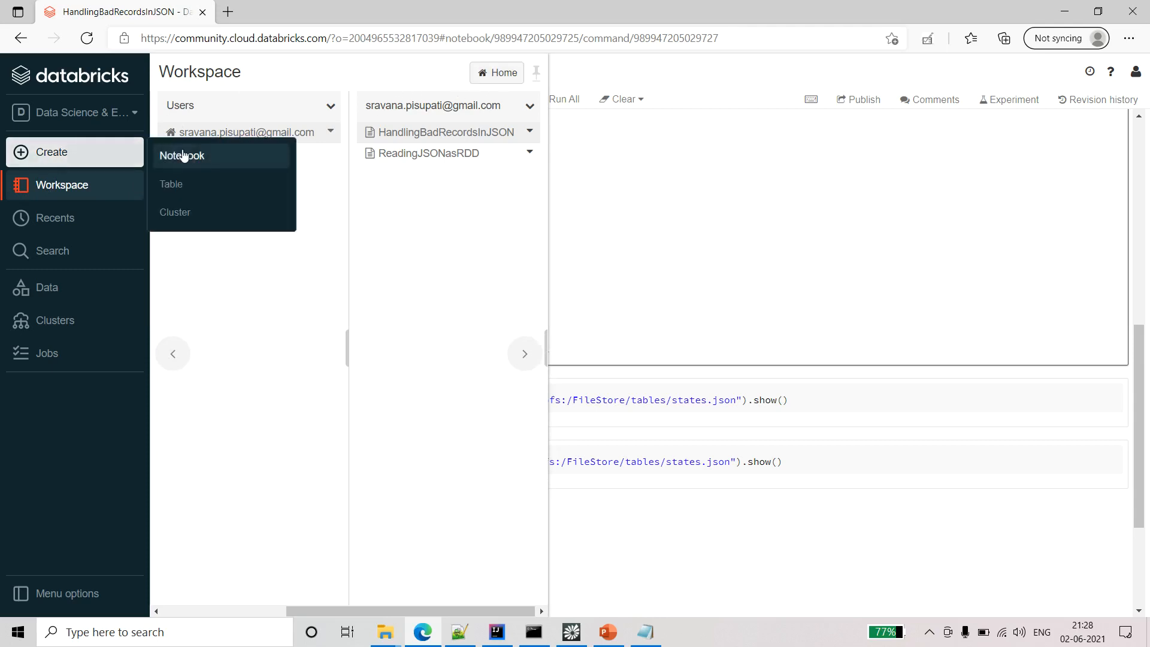
click(172, 183)
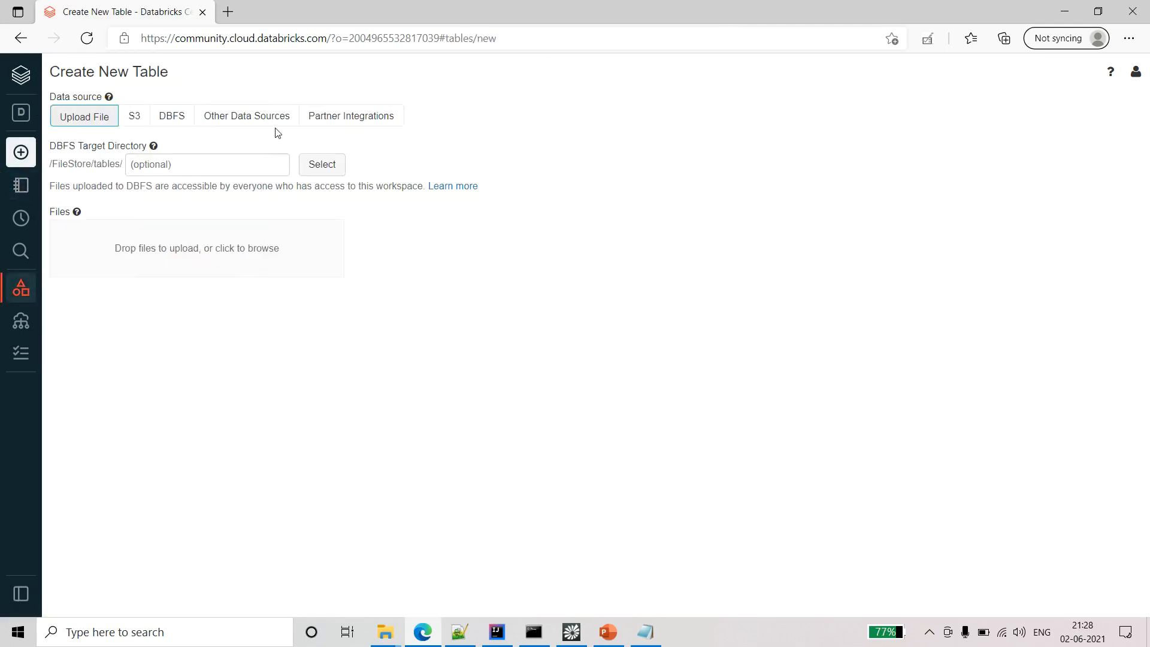
click(170, 115)
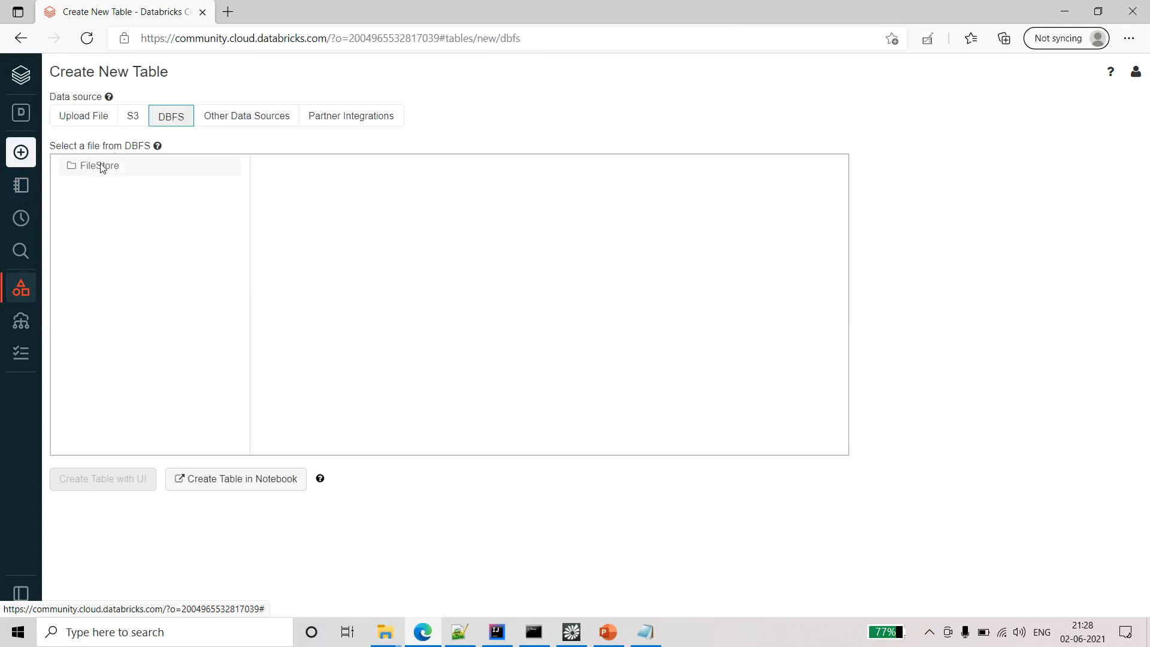
Browse FileStore > tables > bad > 20210602T155807 > bad_records to see its single part file.
click(99, 165)
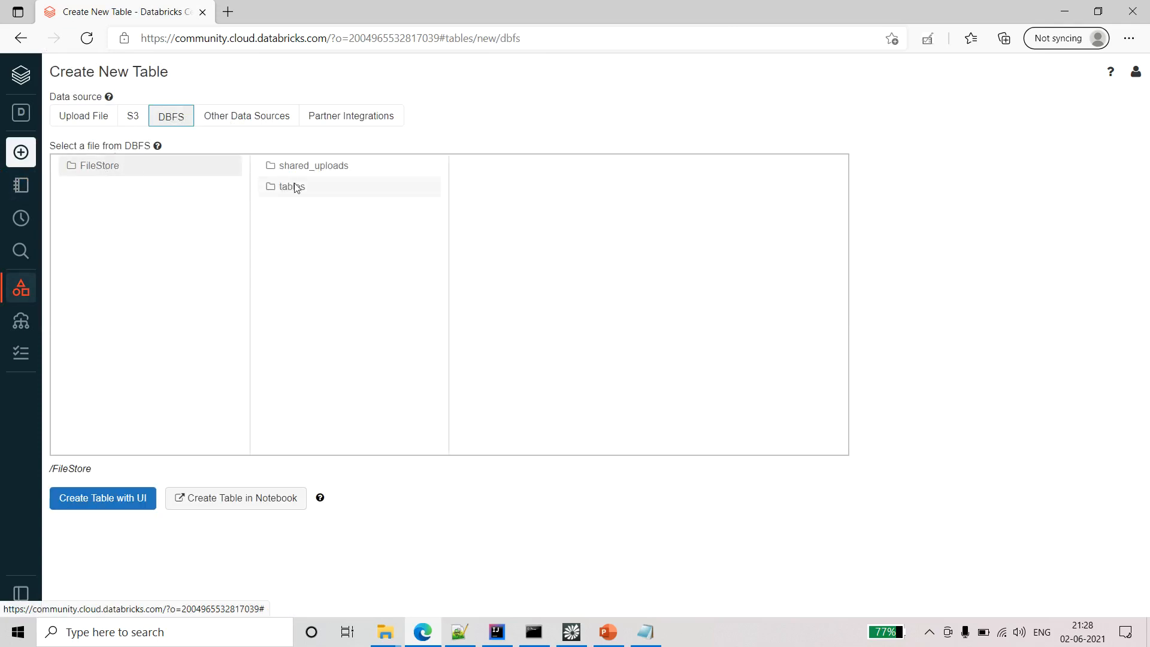
click(291, 187)
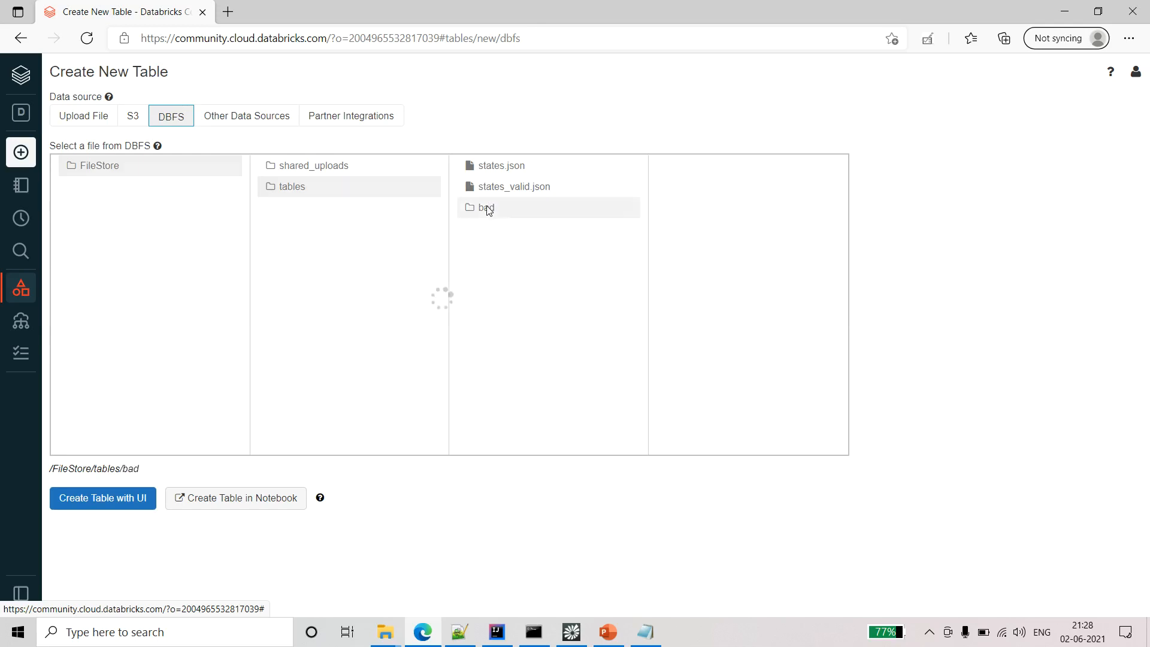
click(486, 207)
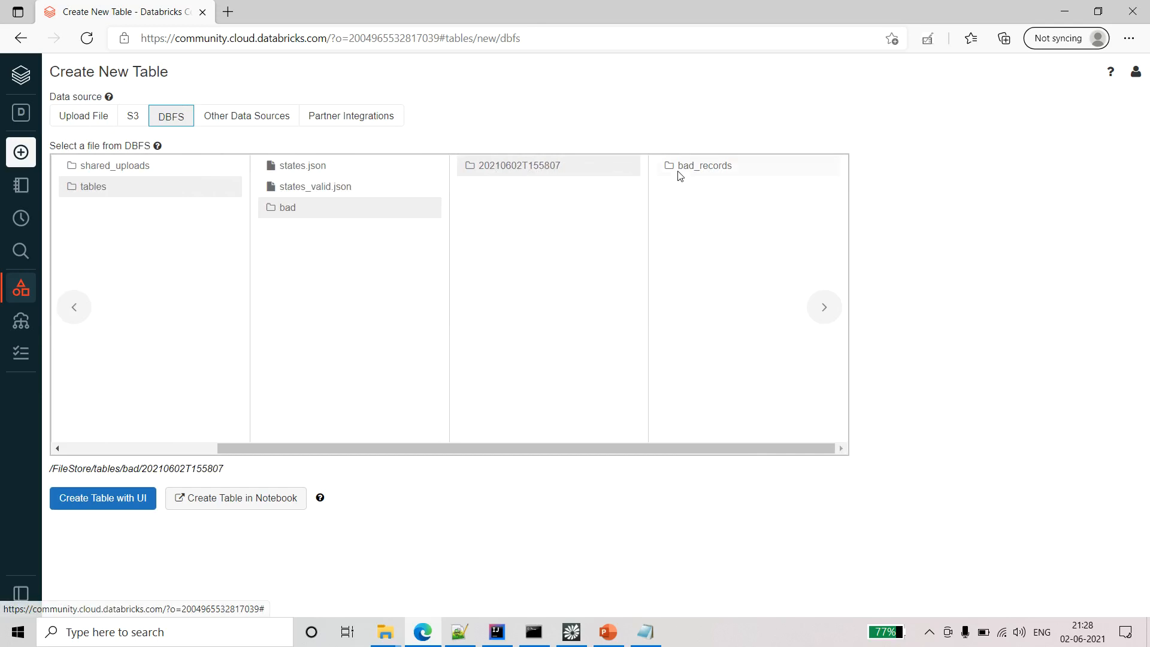
click(703, 165)
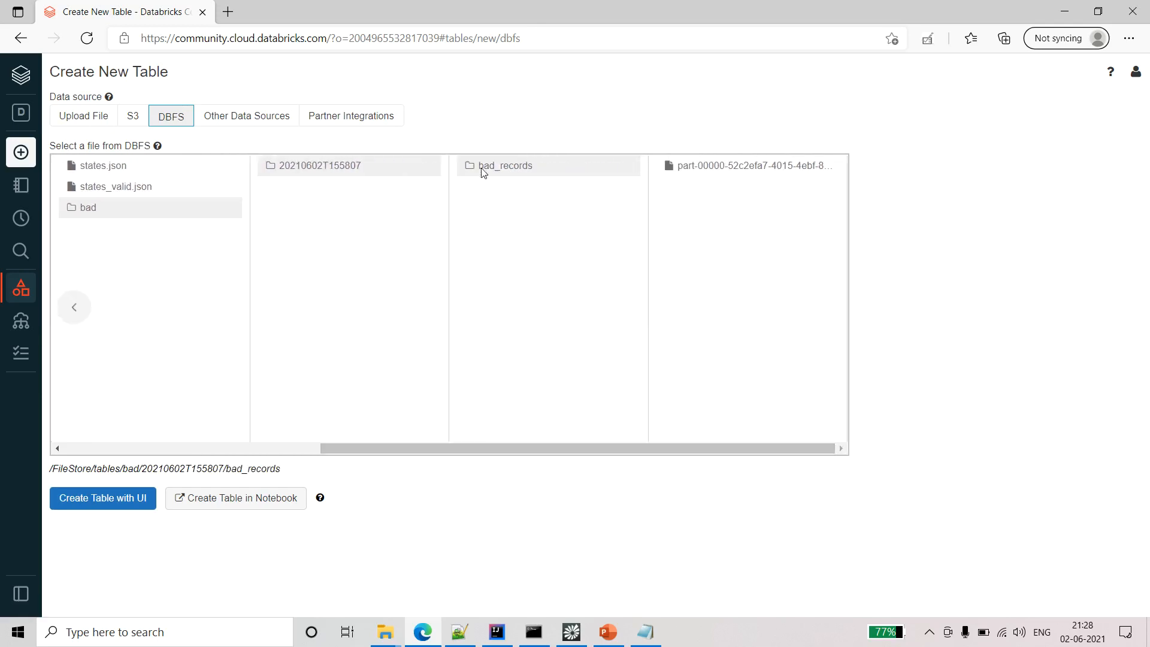
mouse_move(744, 214)
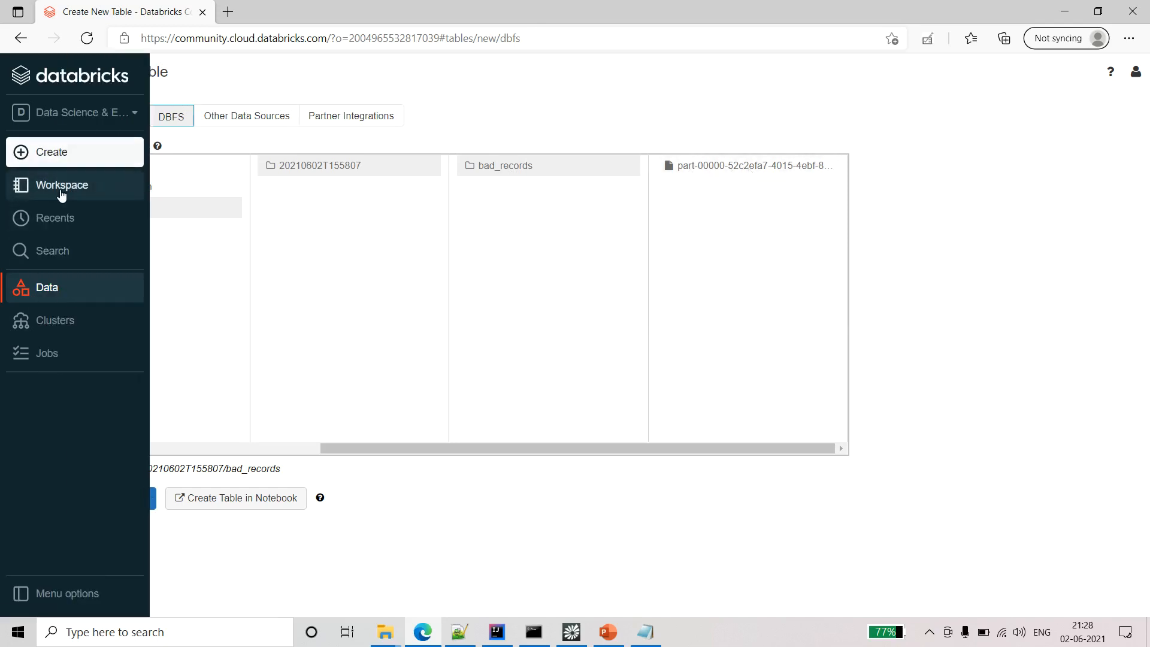
Reopen the HandlingBadRecordsInJSON notebook from Workspace and highlight the dropMalFormed mode value.
click(61, 184)
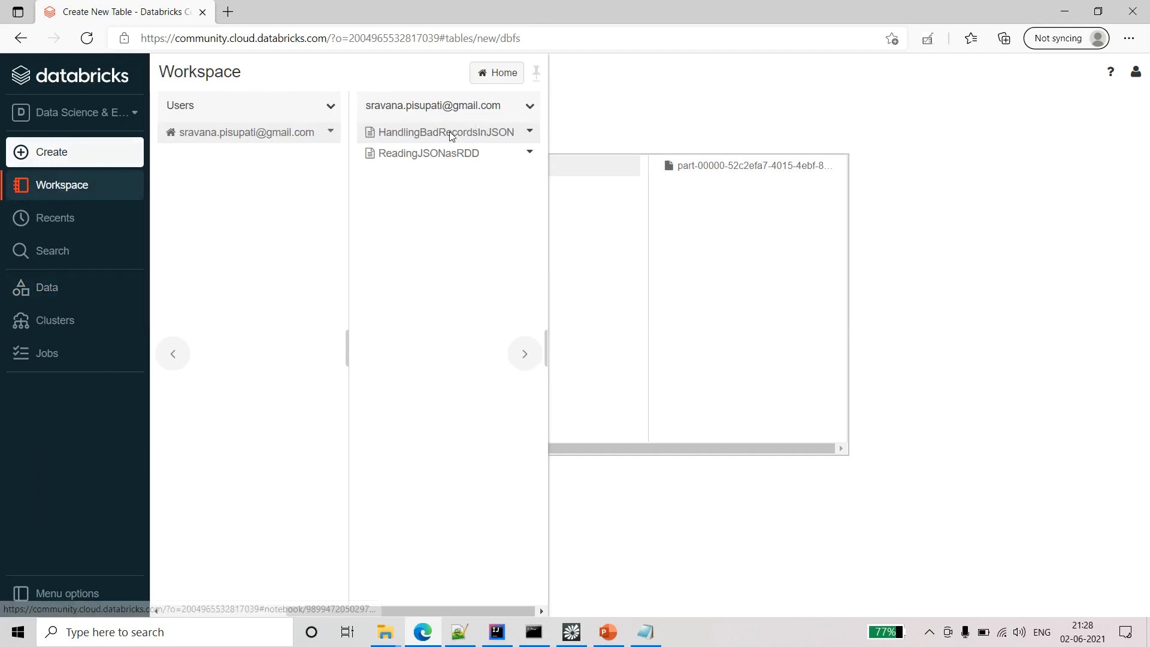
click(445, 132)
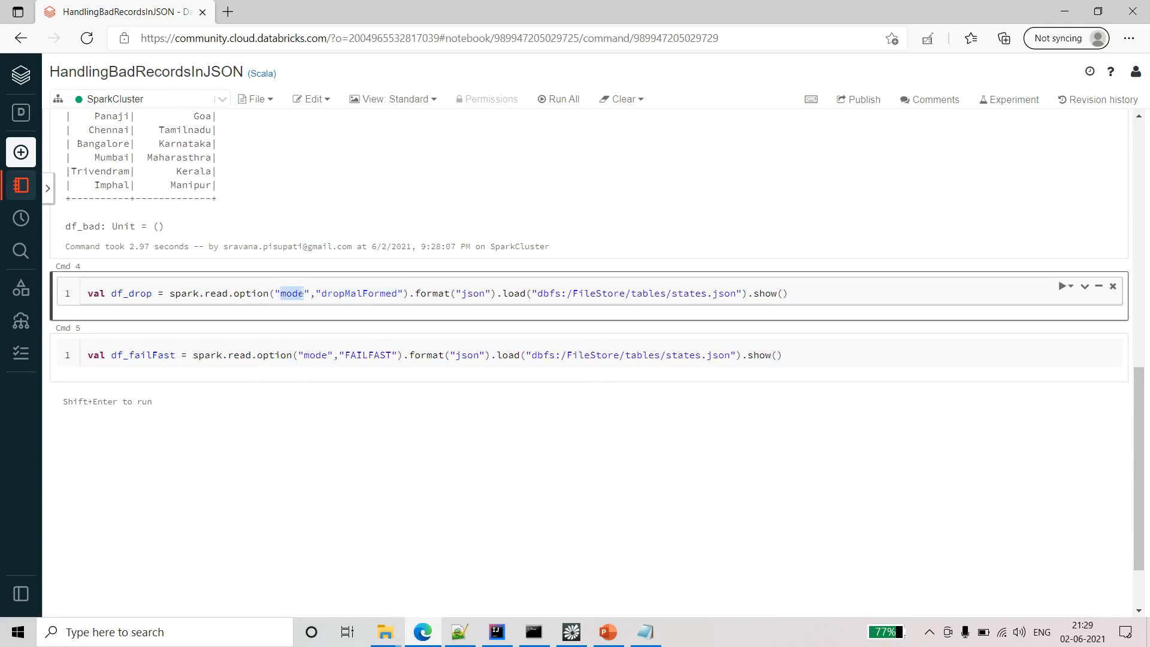
double_click(358, 294)
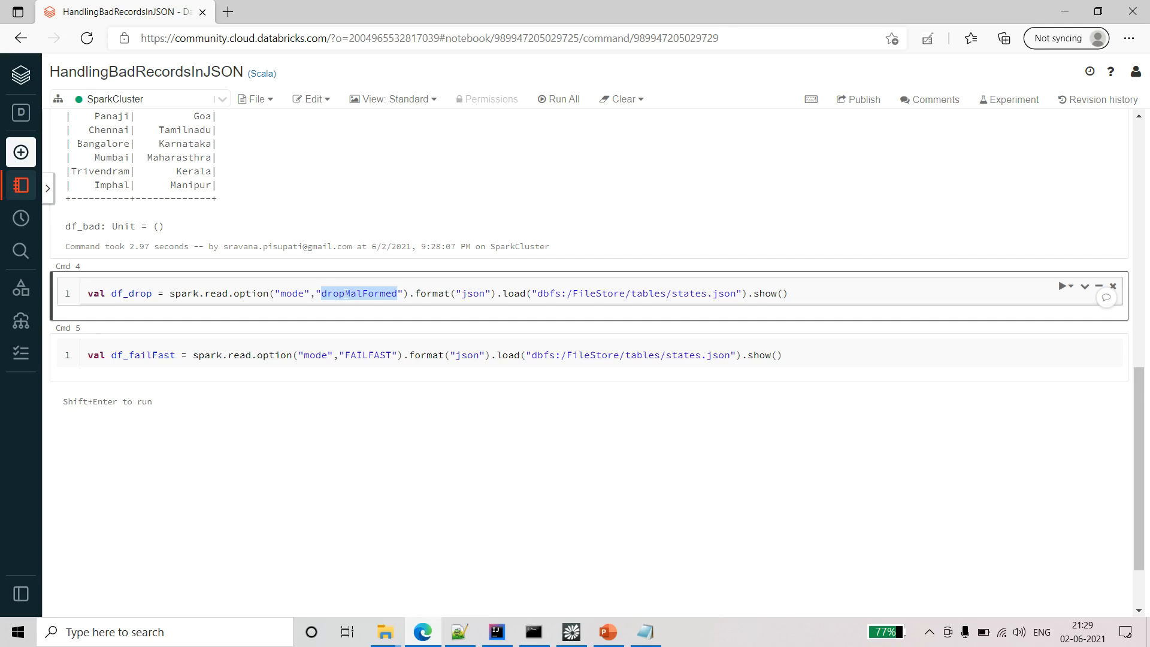
Scroll through the dropMalFormed output listing the nine well-formed state rows.
scroll(down, 3)
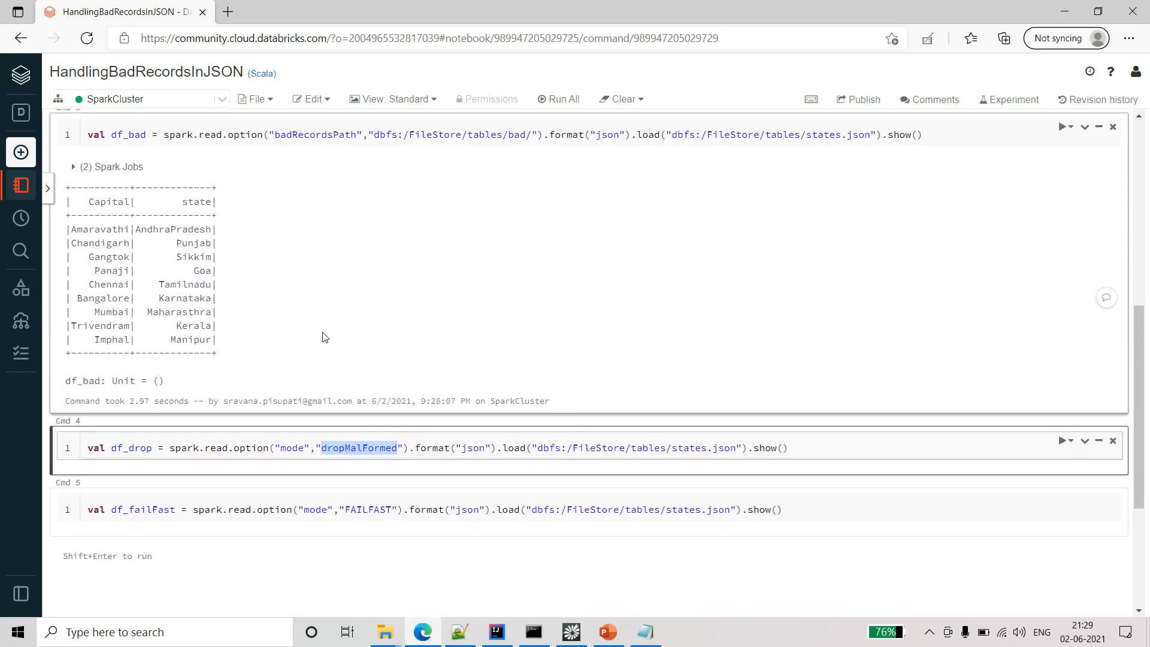
scroll(down, 3)
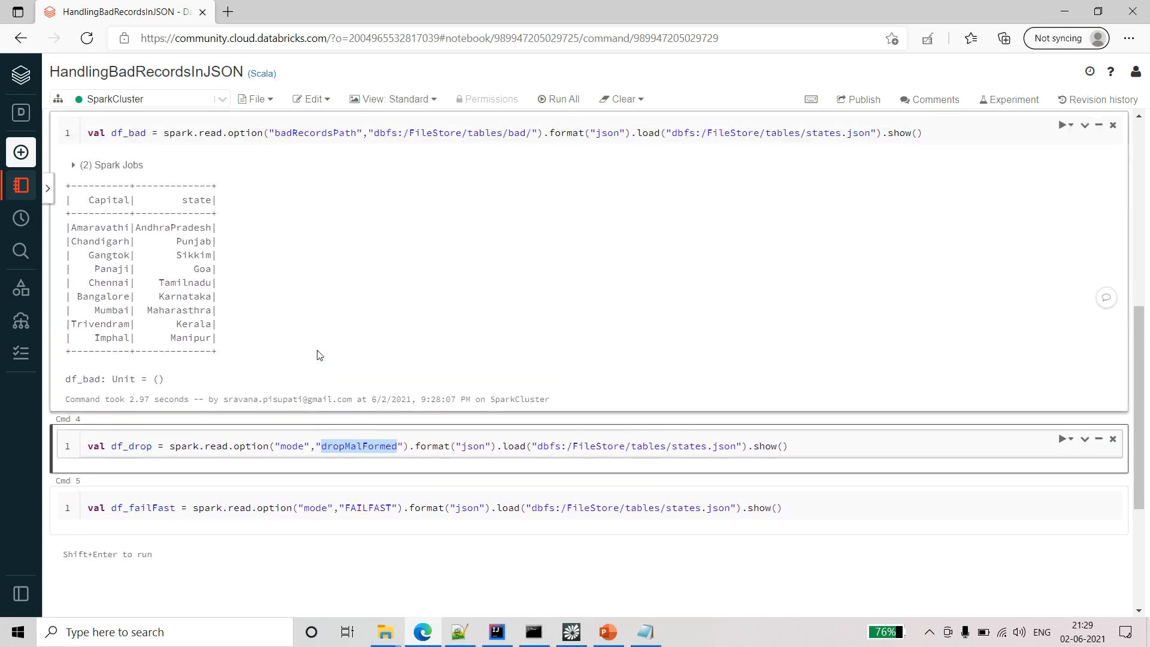
scroll(down, 3)
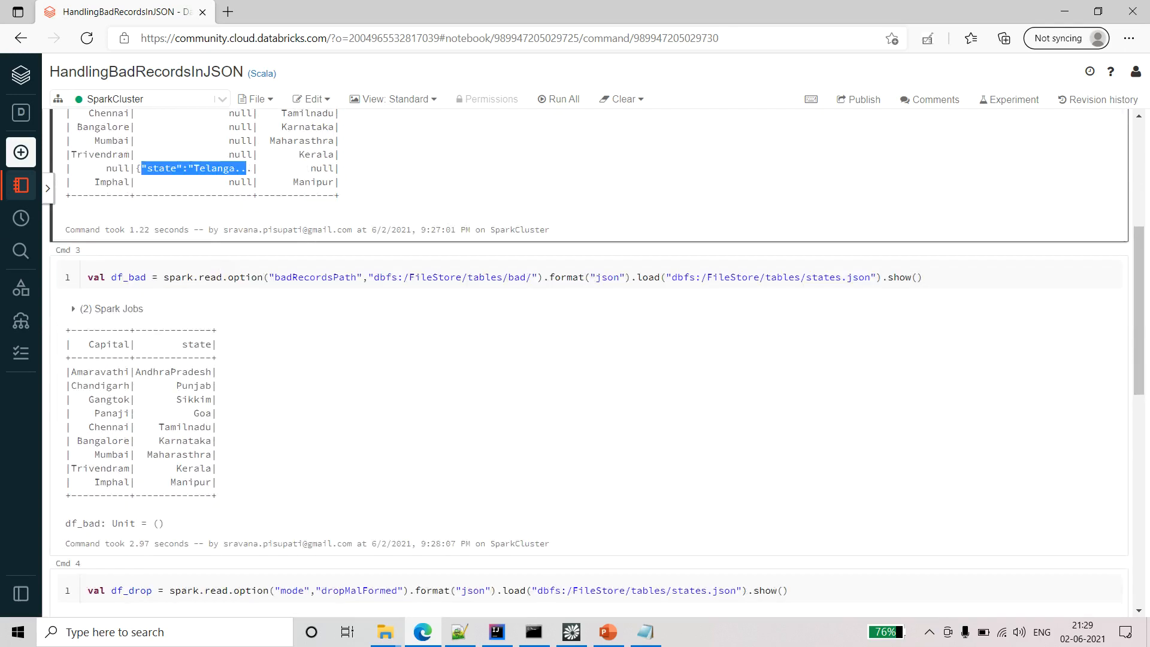
scroll(down, 3)
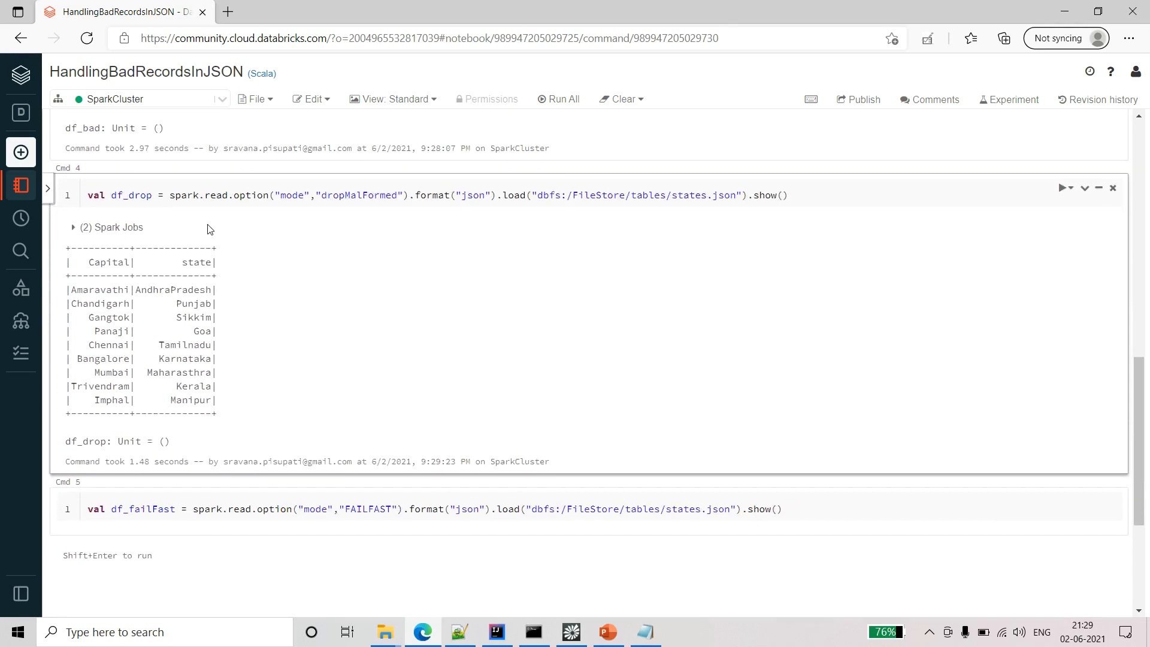
mouse_move(287, 312)
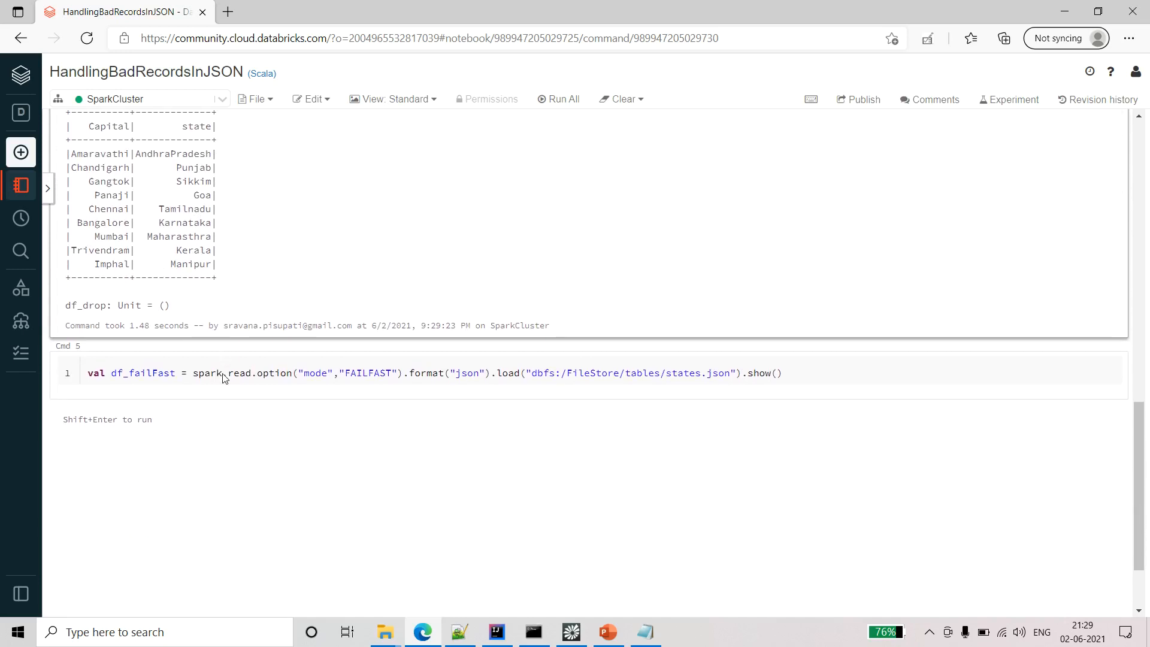
Run the FAILFAST cell and highlight 'Parse Mode: FAILFAST' in its malformed-records error.
scroll(down, 3)
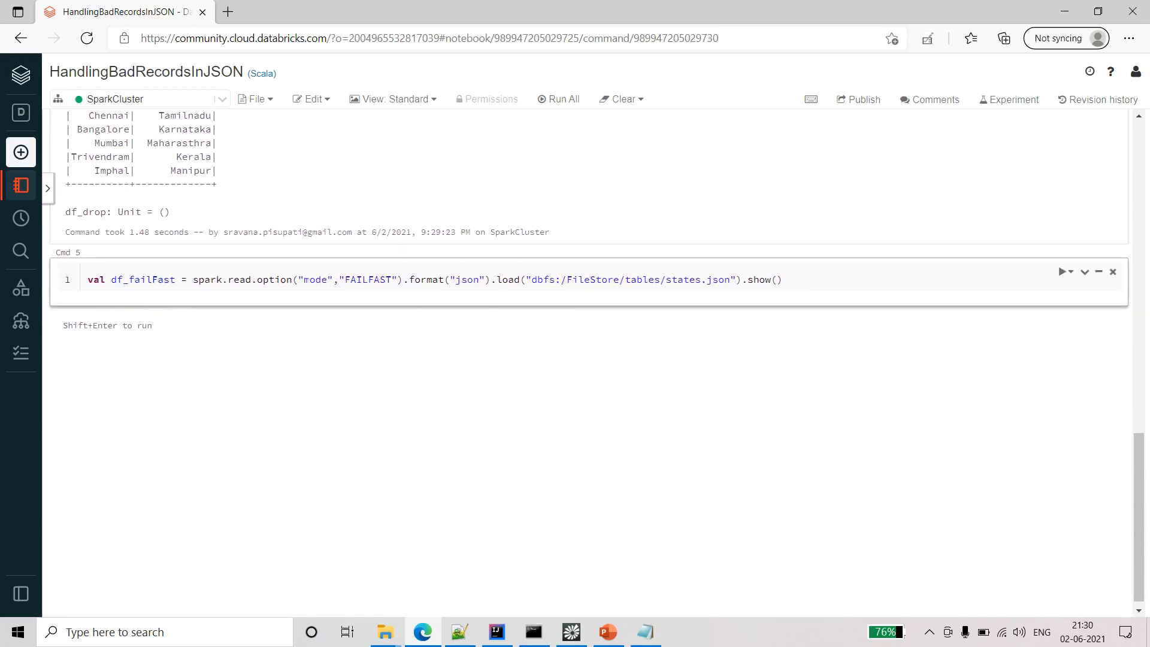
double_click(368, 279)
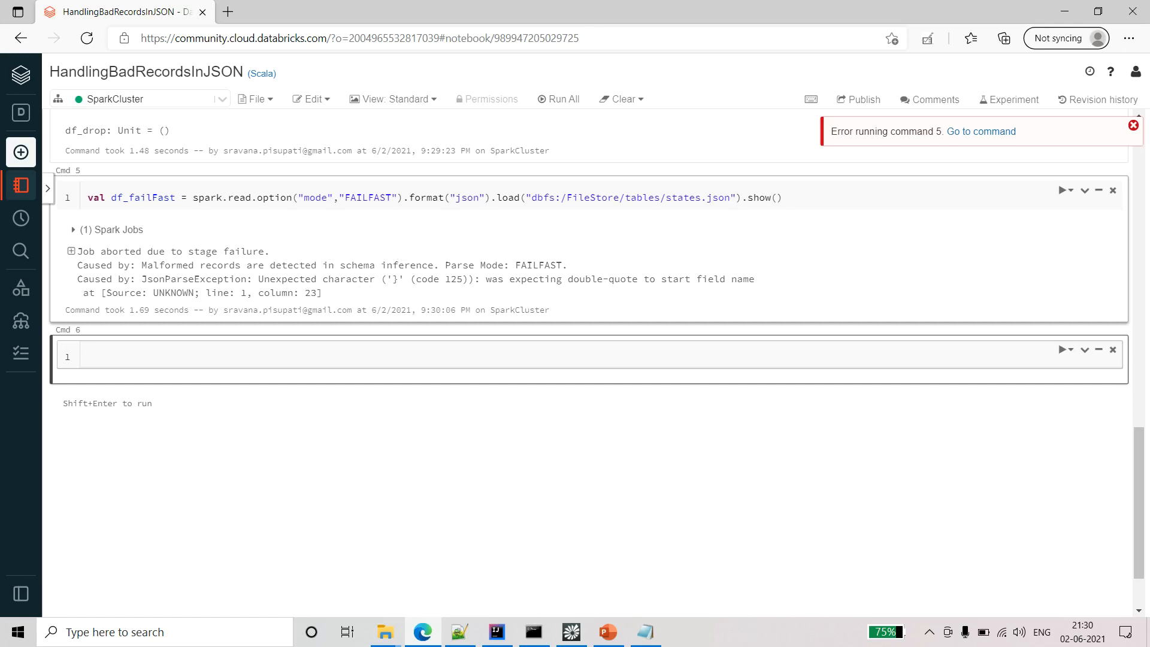
click(88, 357)
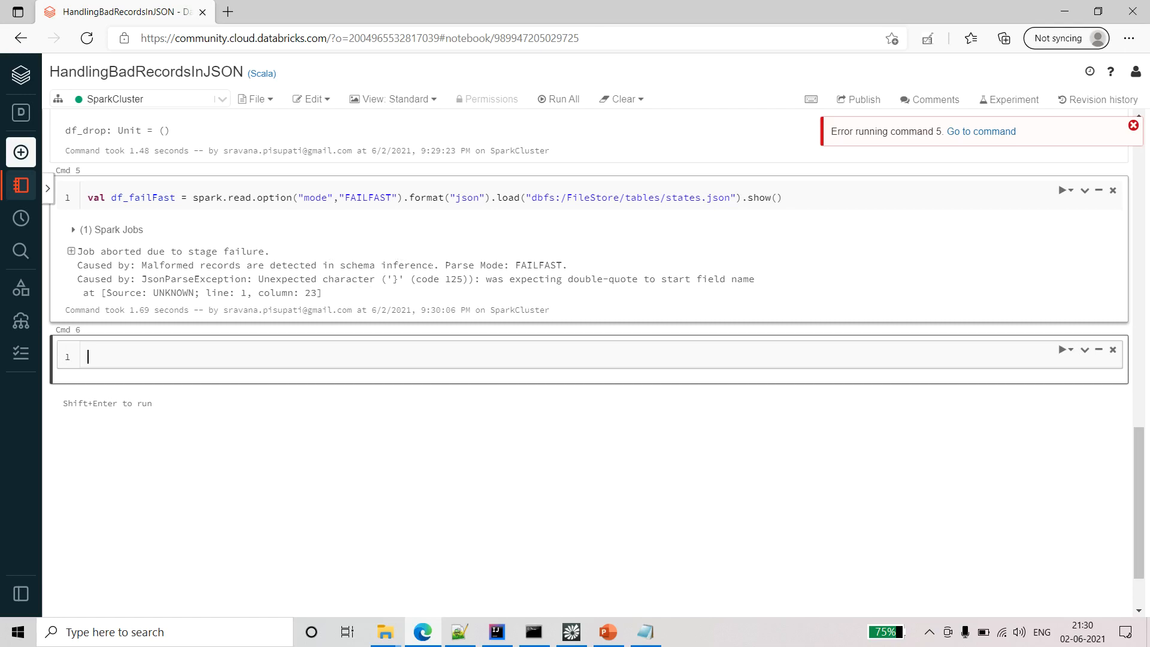
double_click(504, 263)
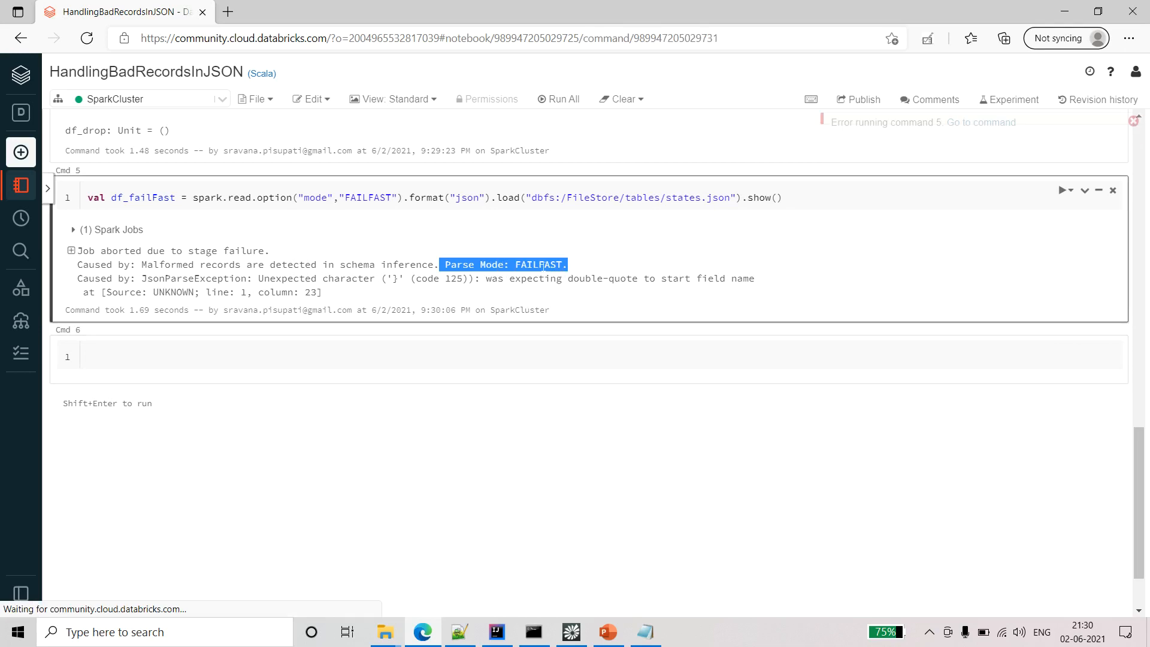